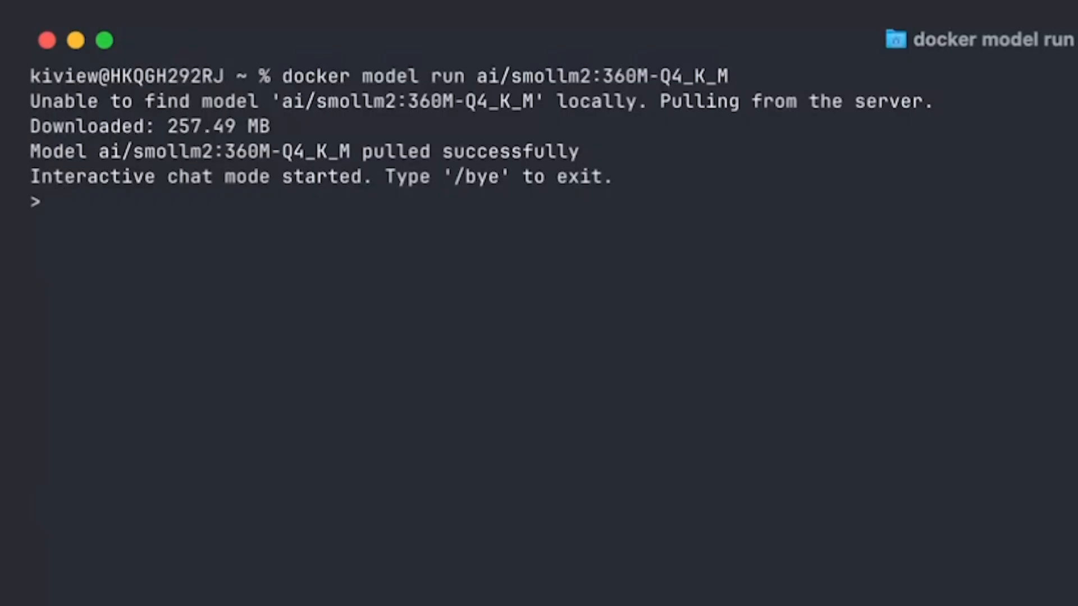
Begin a question and a docker command in the Terminal before settling on the model to run.
{"action": "type", "text": "What are you"}
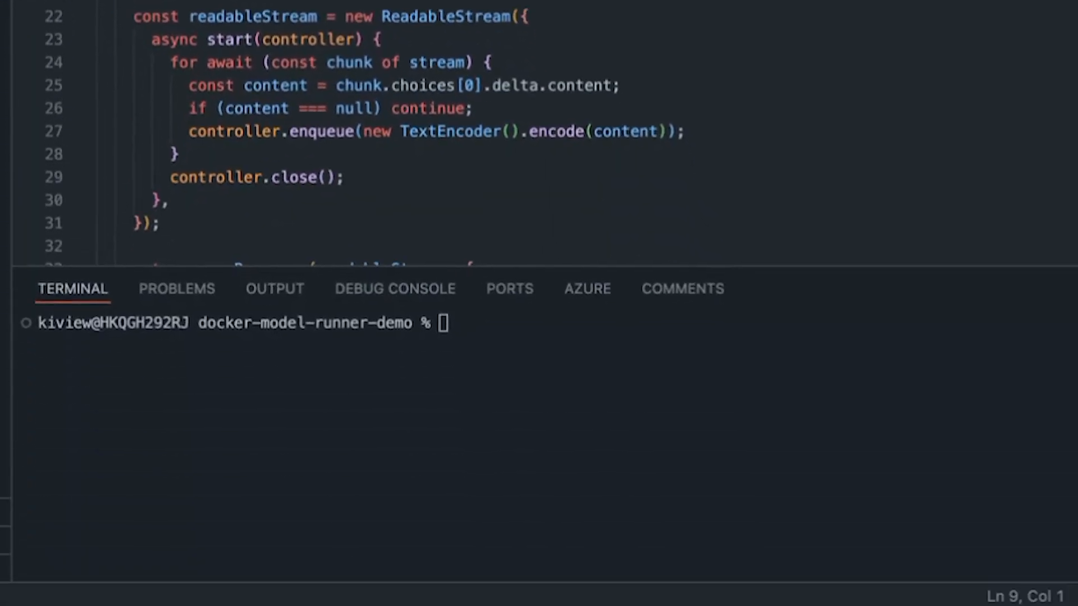
{"action": "type", "text": "docker"}
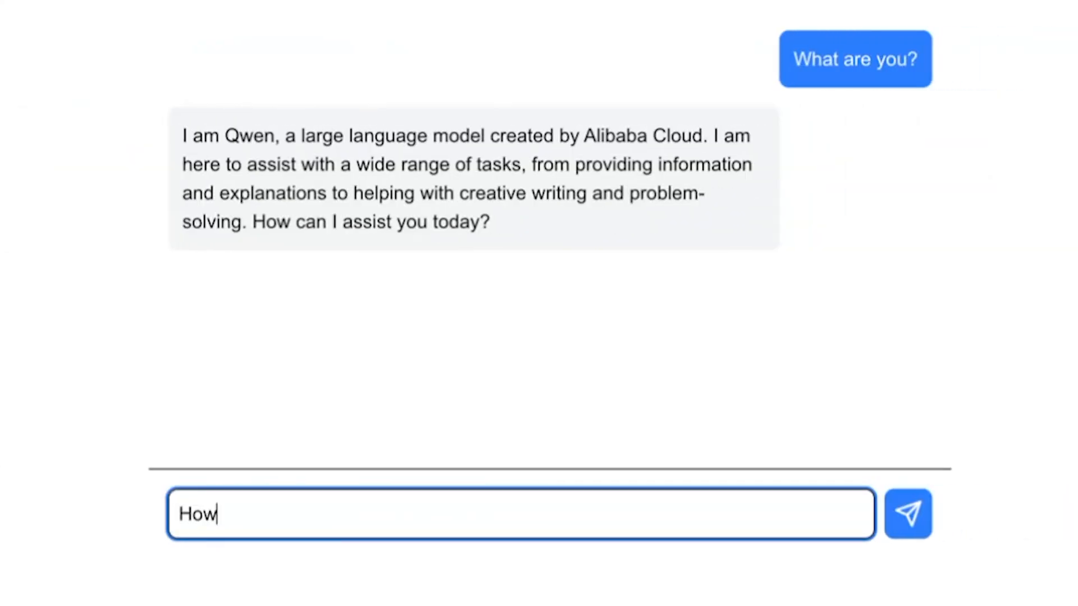
{"action": "left_click", "coordinate": [907, 515]}
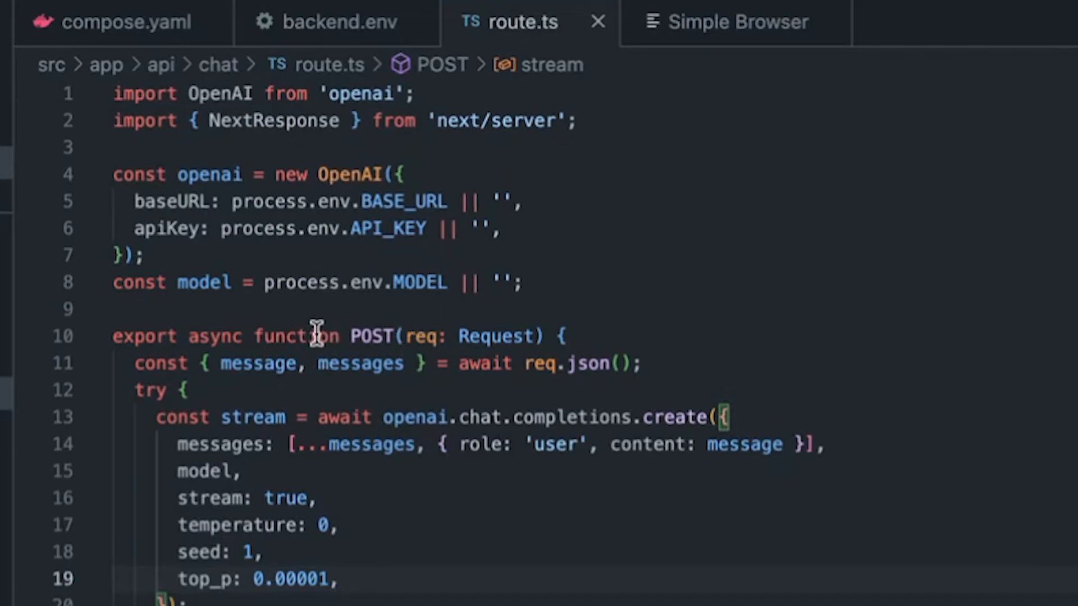
{"action": "mouse_move", "coordinate": [258, 229]}
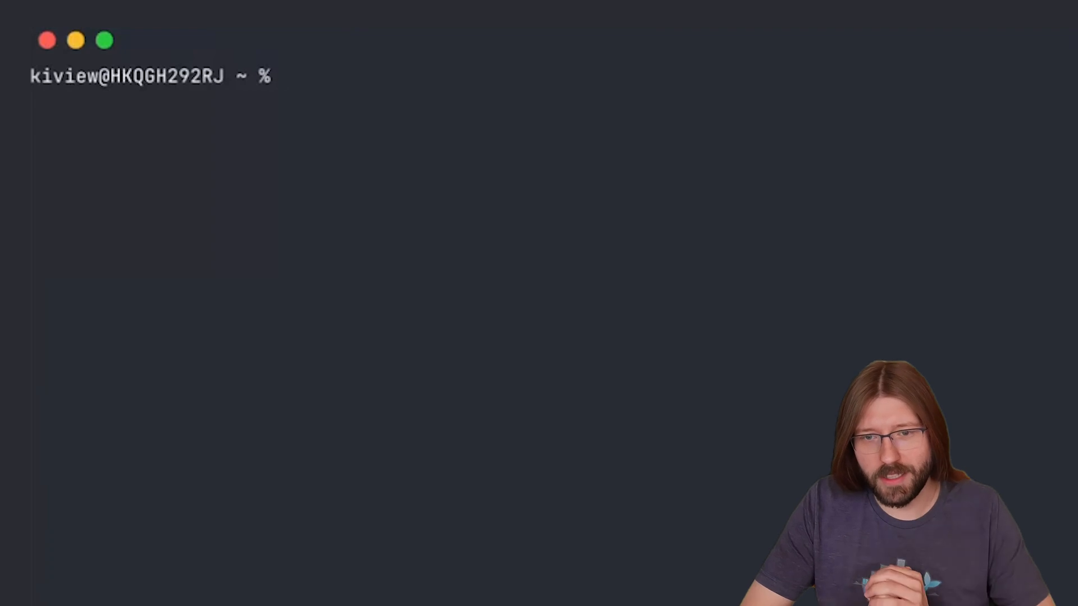
Run 'docker model run ai/smollm2:360M-Q4_K_M' to pull the 257 MB model and enter chat mode.
{"action": "type", "text": "docker"}
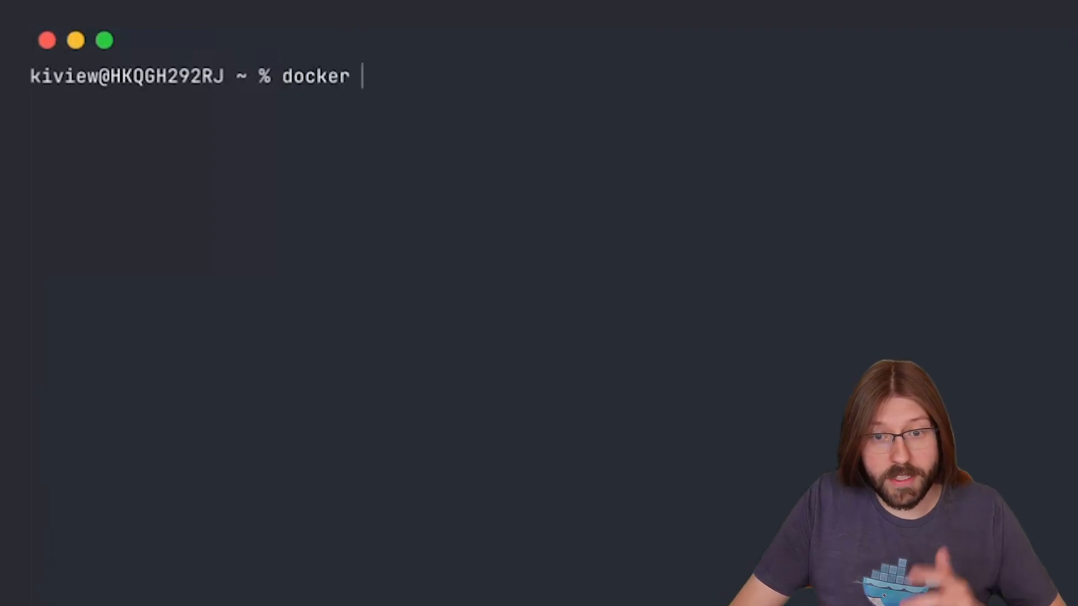
{"action": "type", "text": "model"}
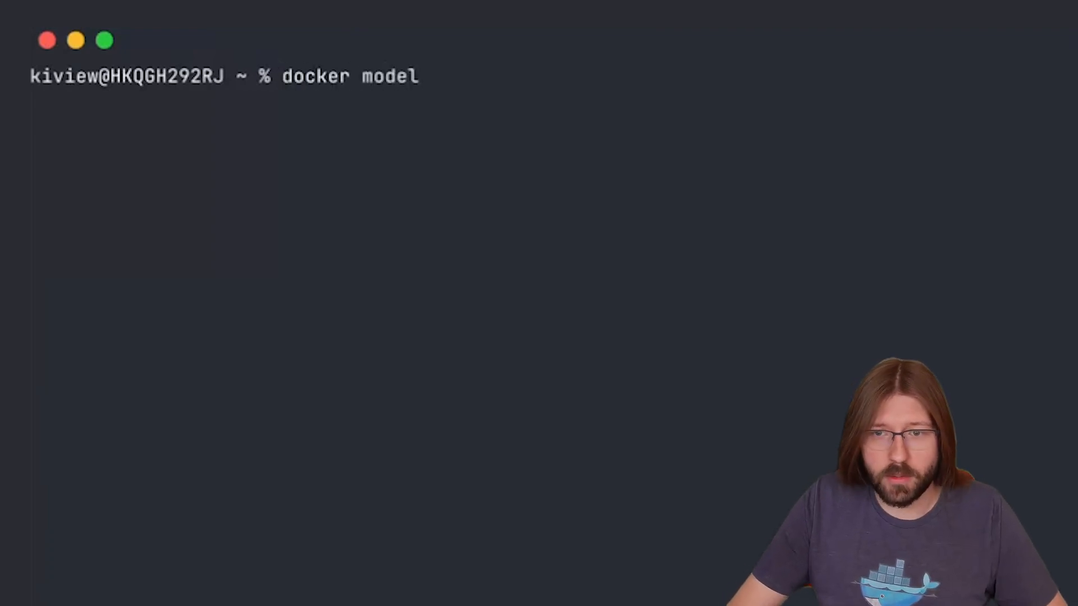
{"action": "type", "text": "run"}
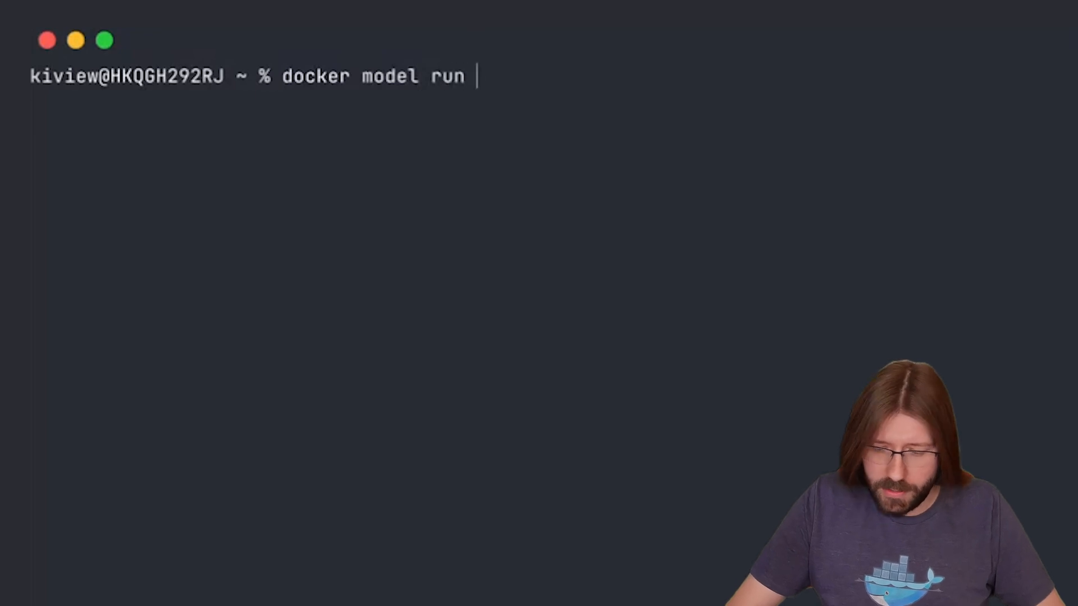
{"action": "type", "text": "ai/"}
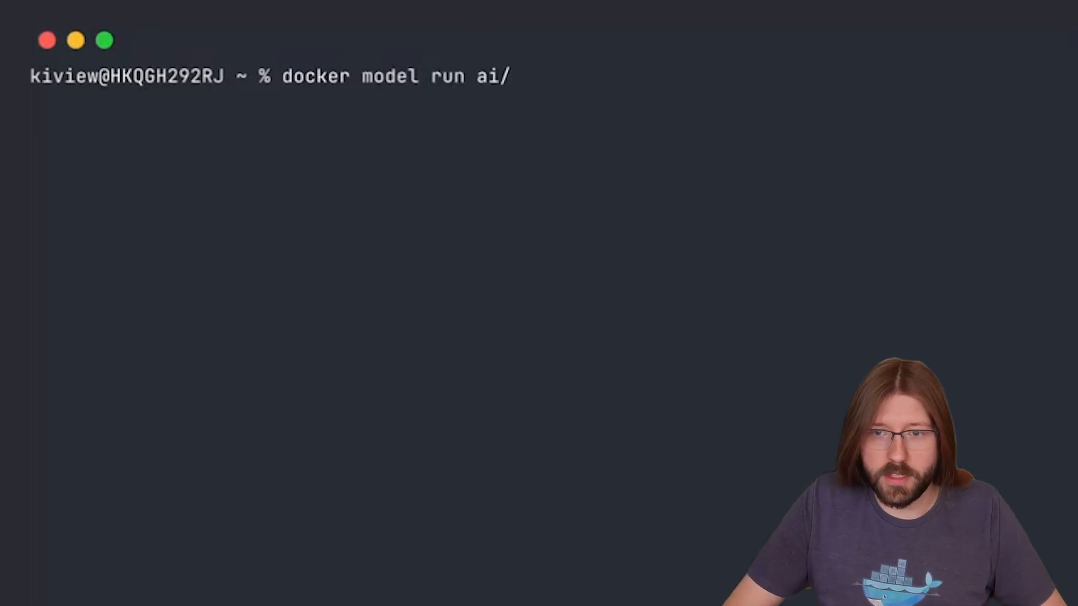
{"action": "type", "text": "smoll"}
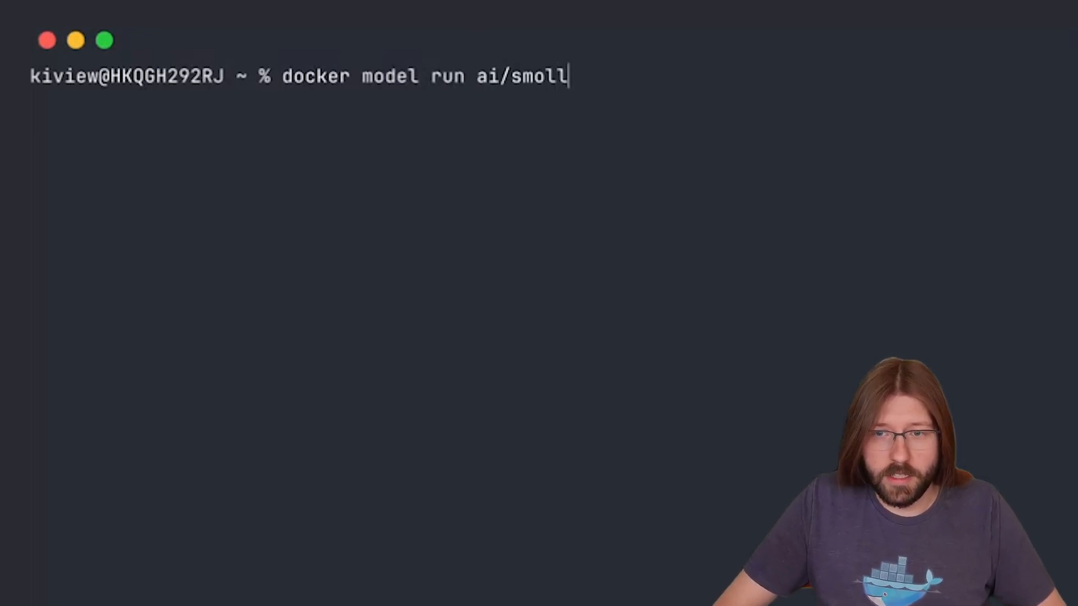
{"action": "type", "text": "m2:"}
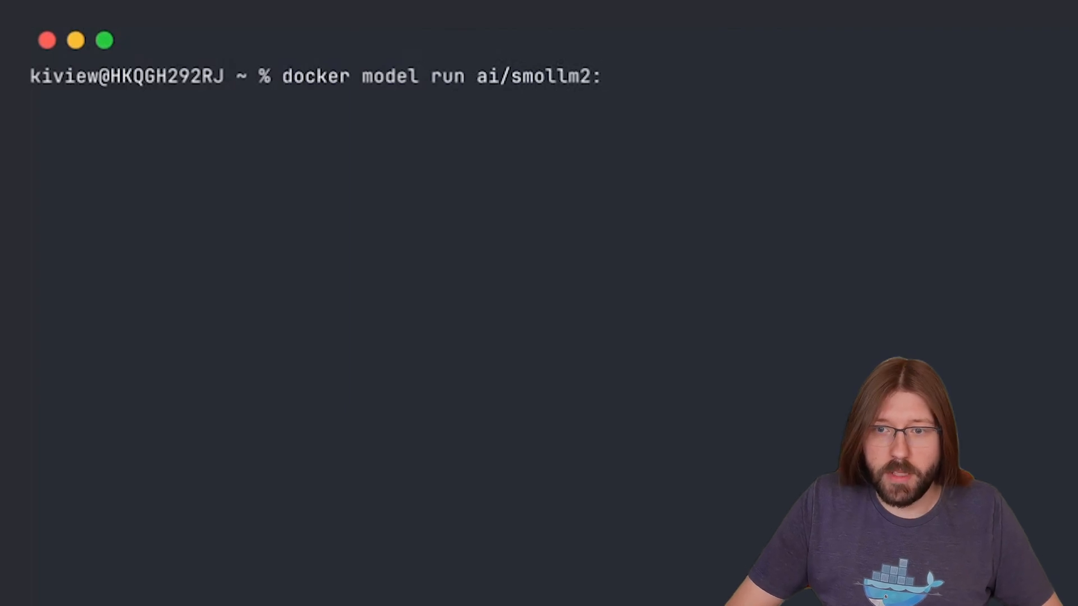
{"action": "type", "text": "36"}
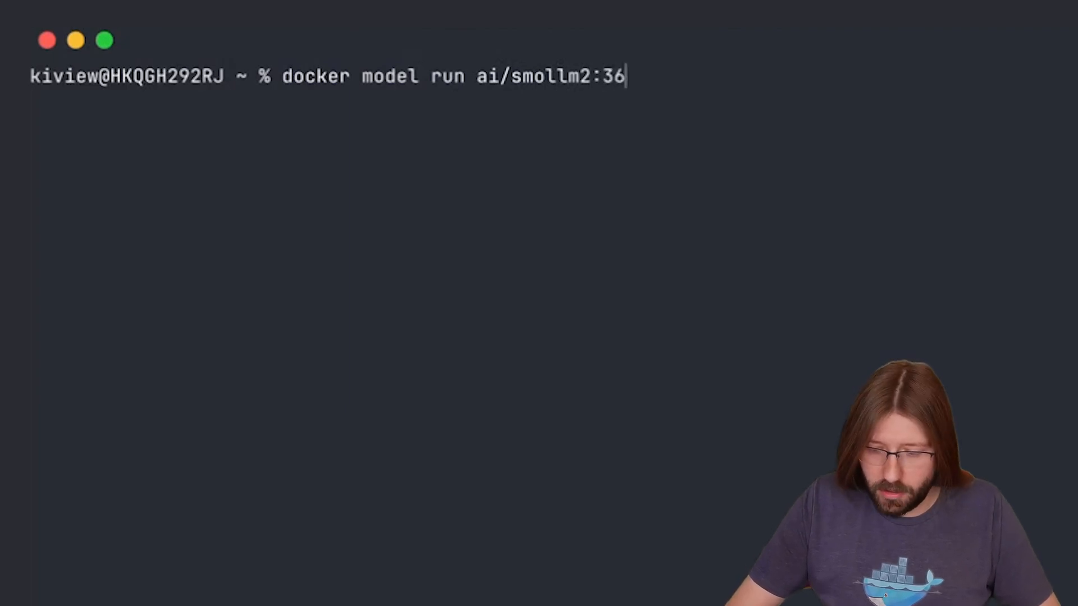
{"action": "type", "text": "0M"}
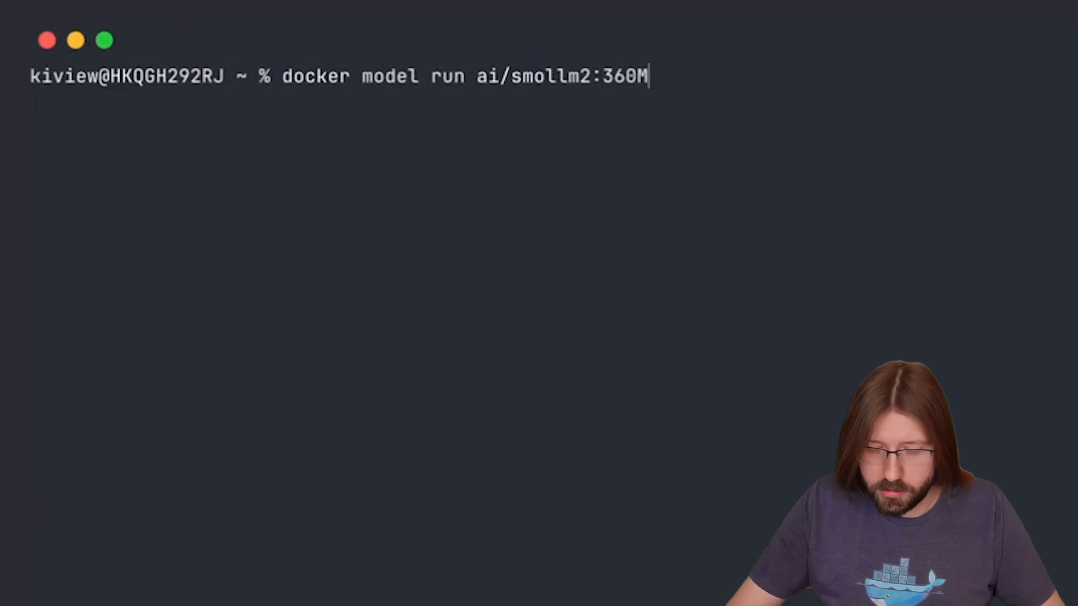
{"action": "type", "text": "-"}
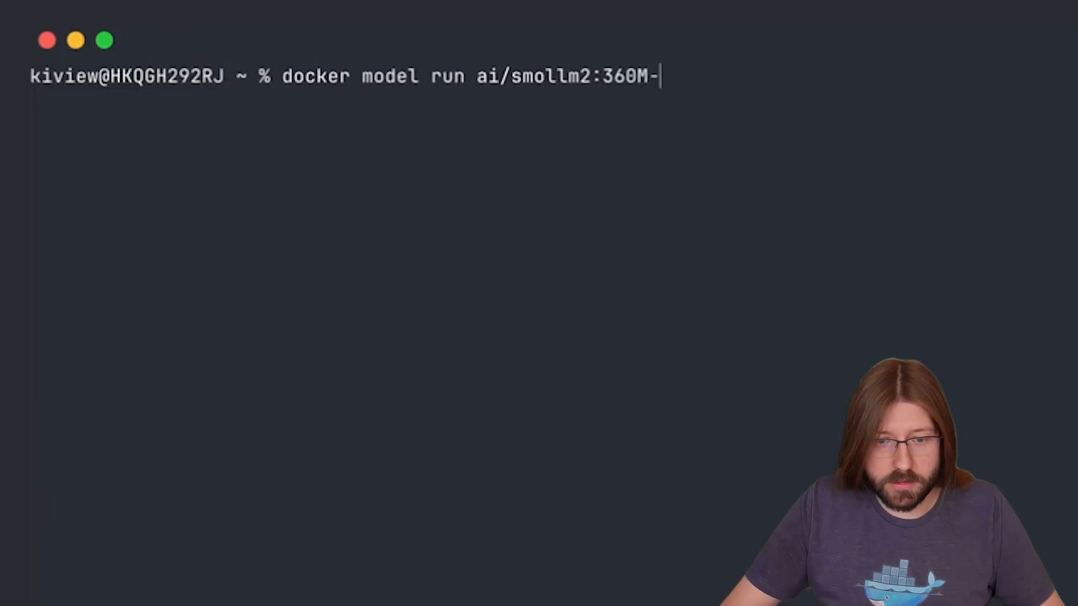
{"action": "type", "text": "Q4"}
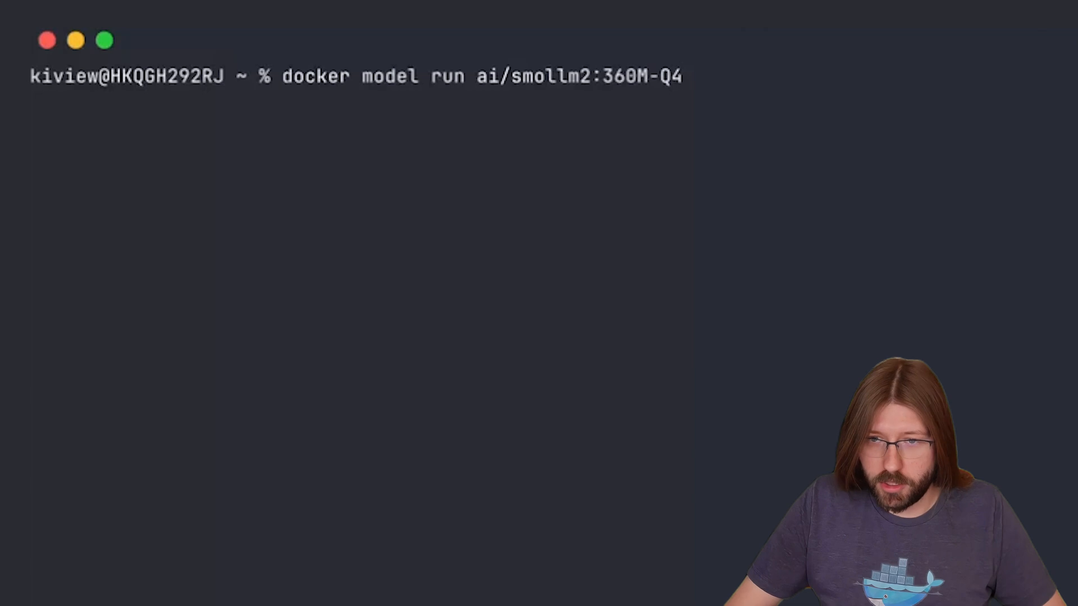
{"action": "type", "text": "_K_"}
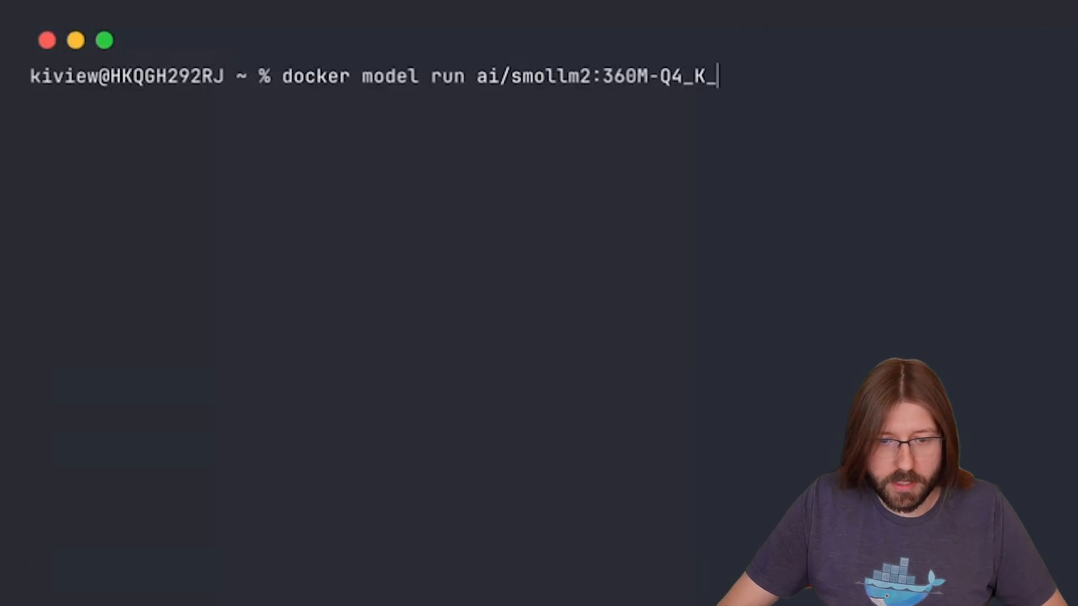
{"action": "type", "text": "M"}
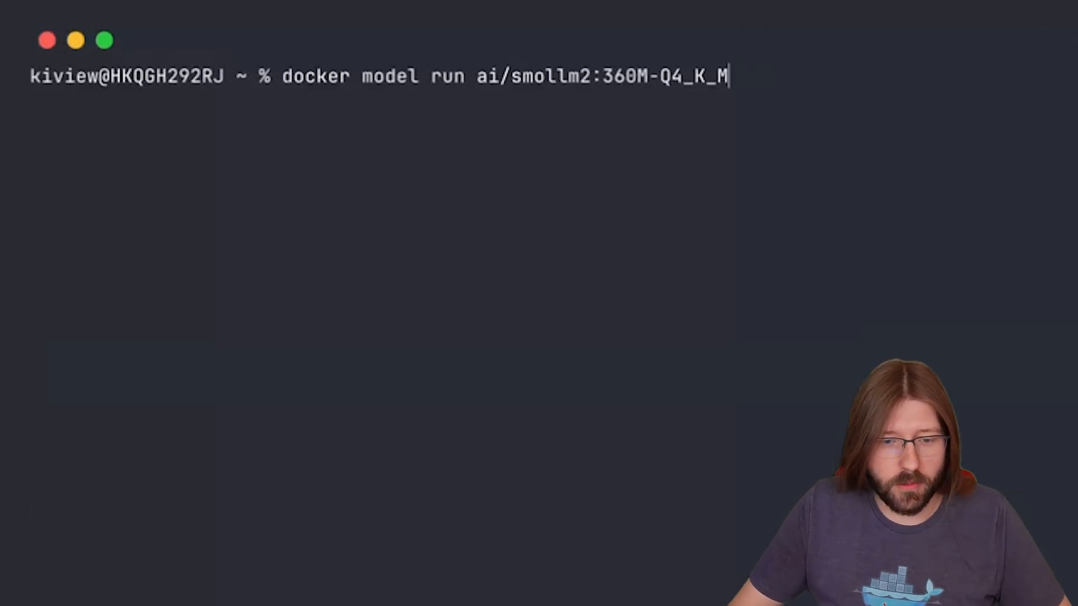
{"action": "key", "text": "Return"}
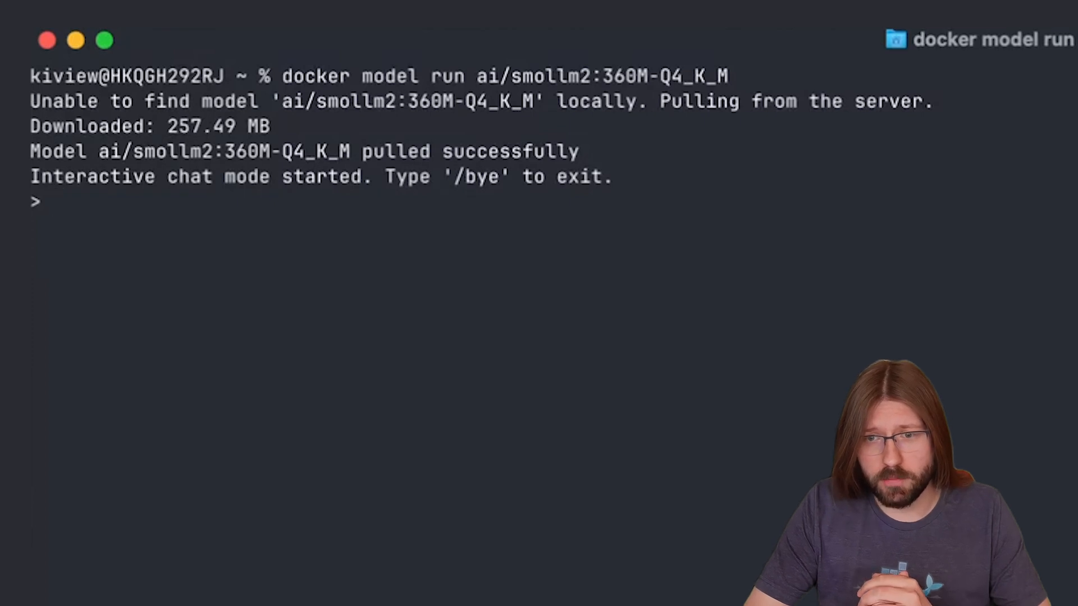
Ask smollm2 'What are you?', read its self-description, then return to the shell with 'docker model l…'.
{"action": "type", "text": "What a"}
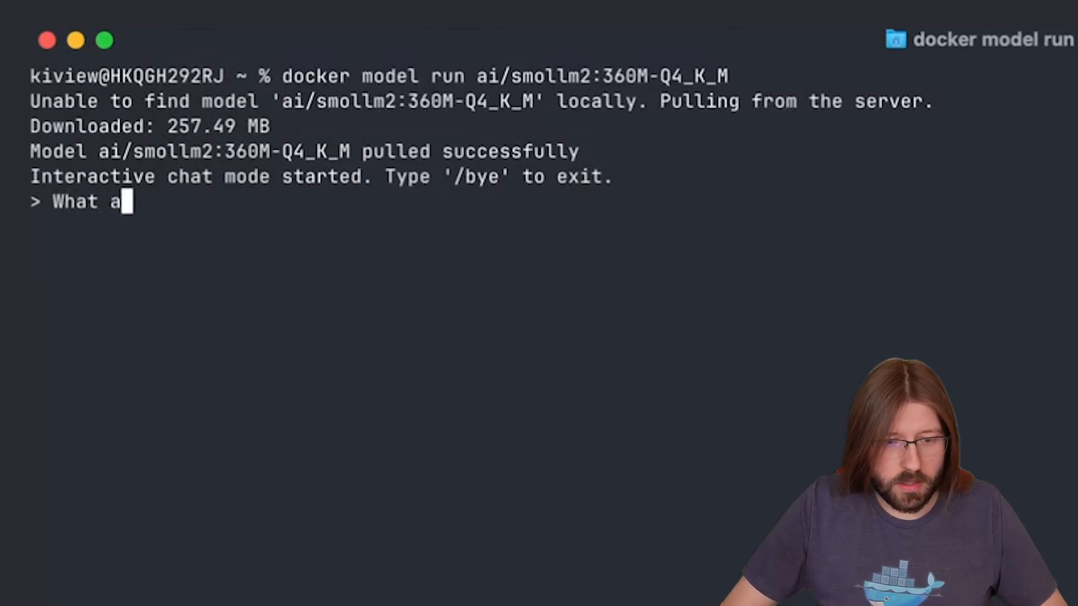
{"action": "key", "text": "Return"}
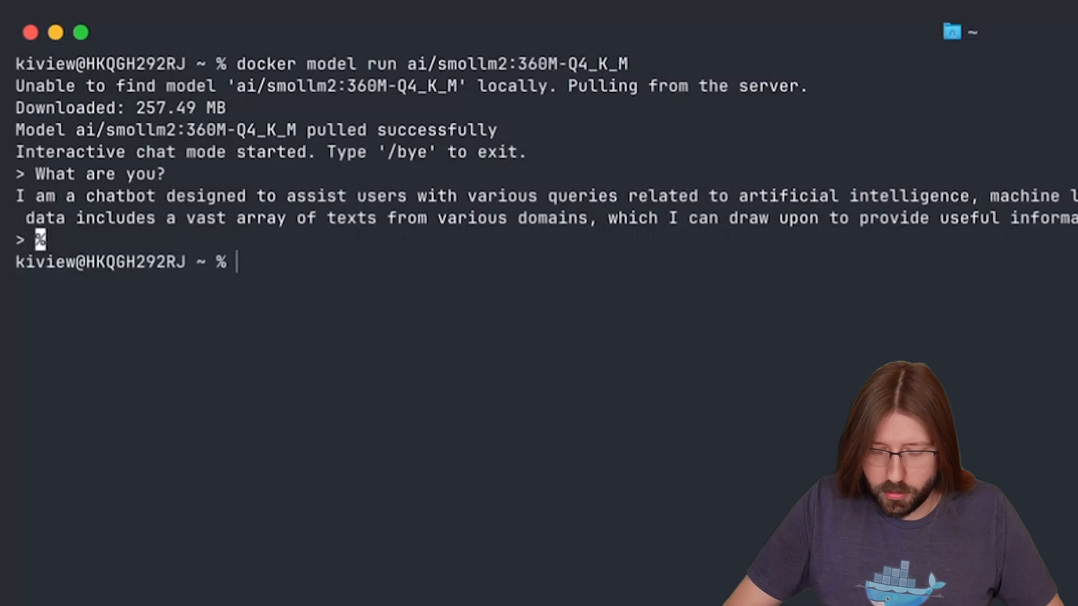
{"action": "type", "text": "docker model l"}
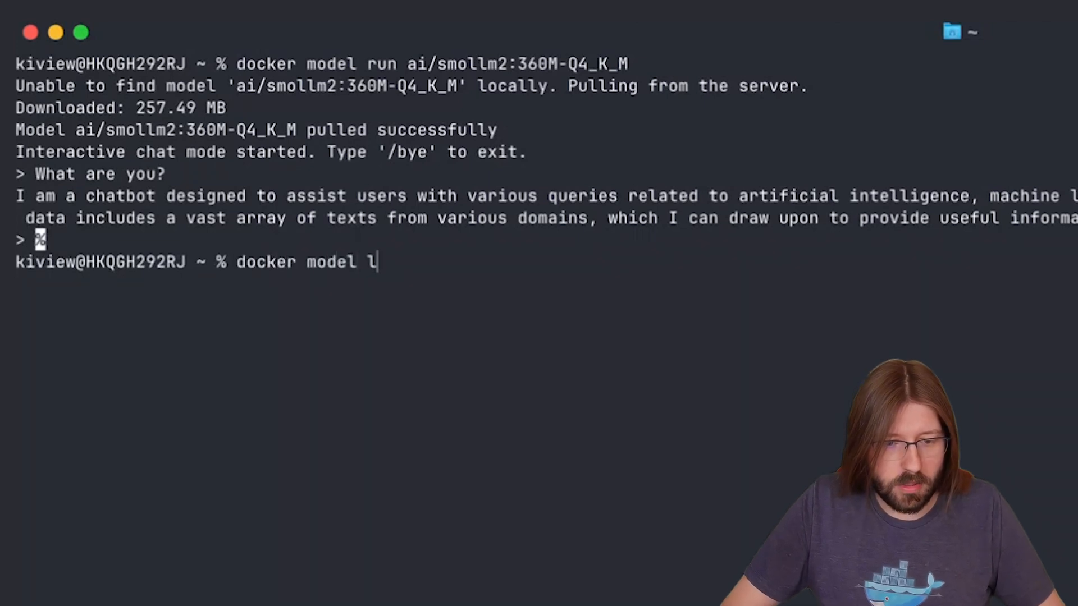
{"action": "key", "text": "Return"}
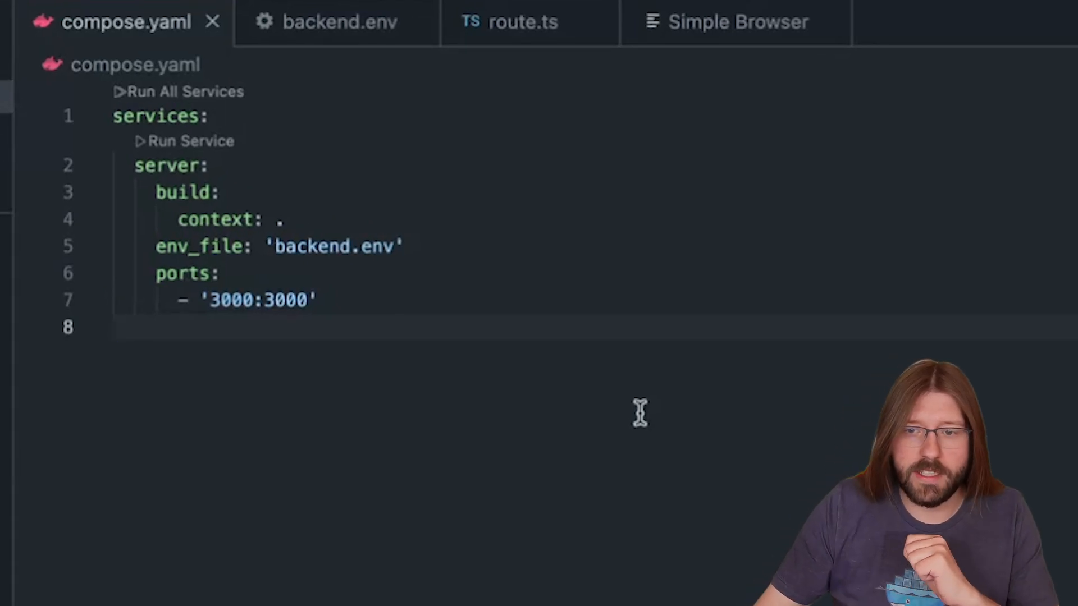
{"action": "mouse_move", "coordinate": [343, 444]}
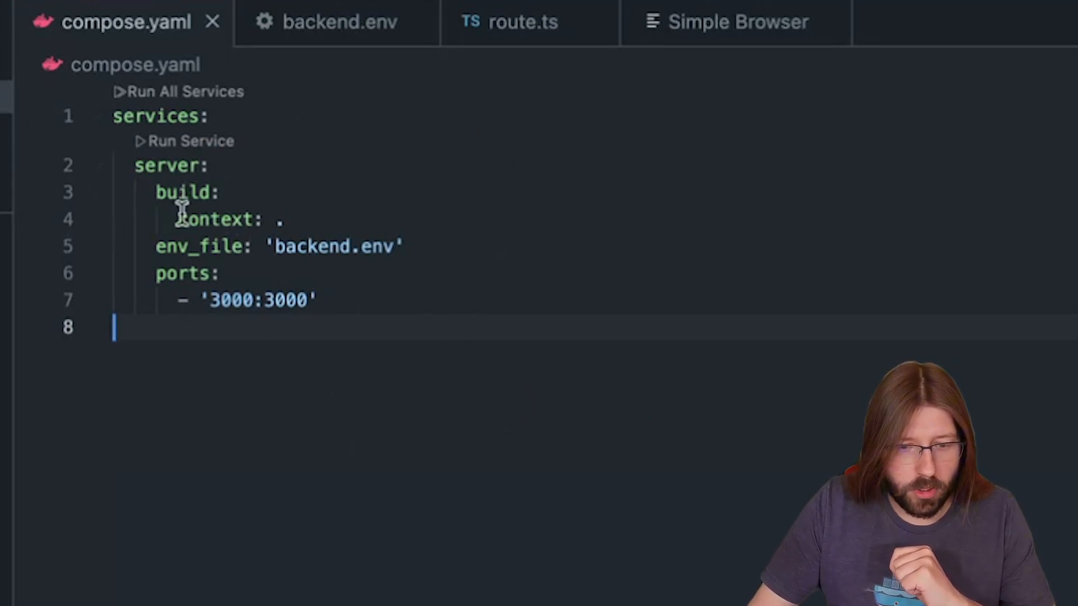
{"action": "mouse_move", "coordinate": [267, 201]}
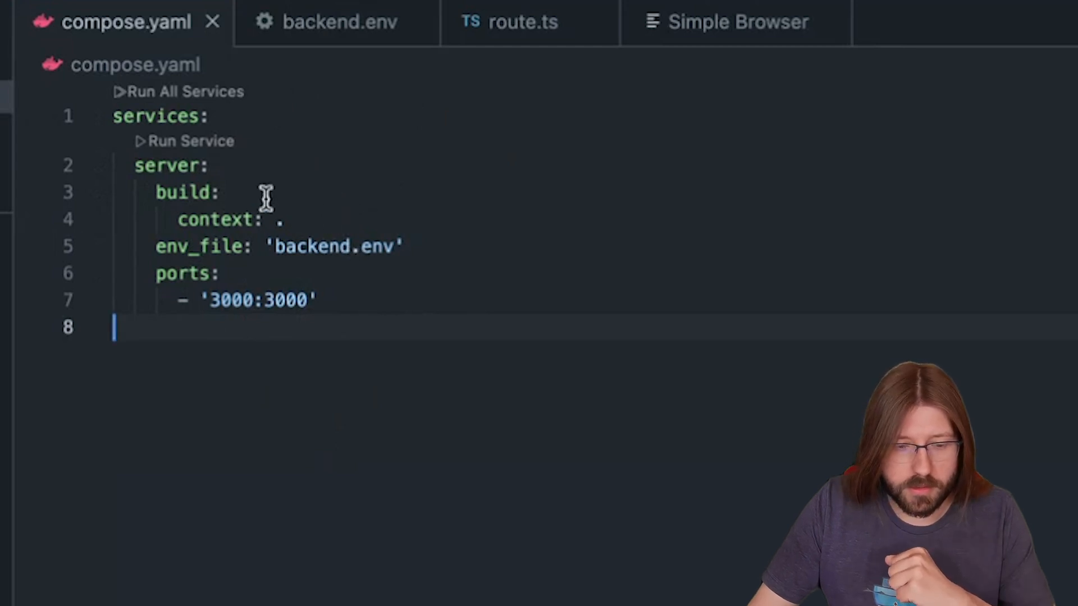
{"action": "mouse_move", "coordinate": [343, 444]}
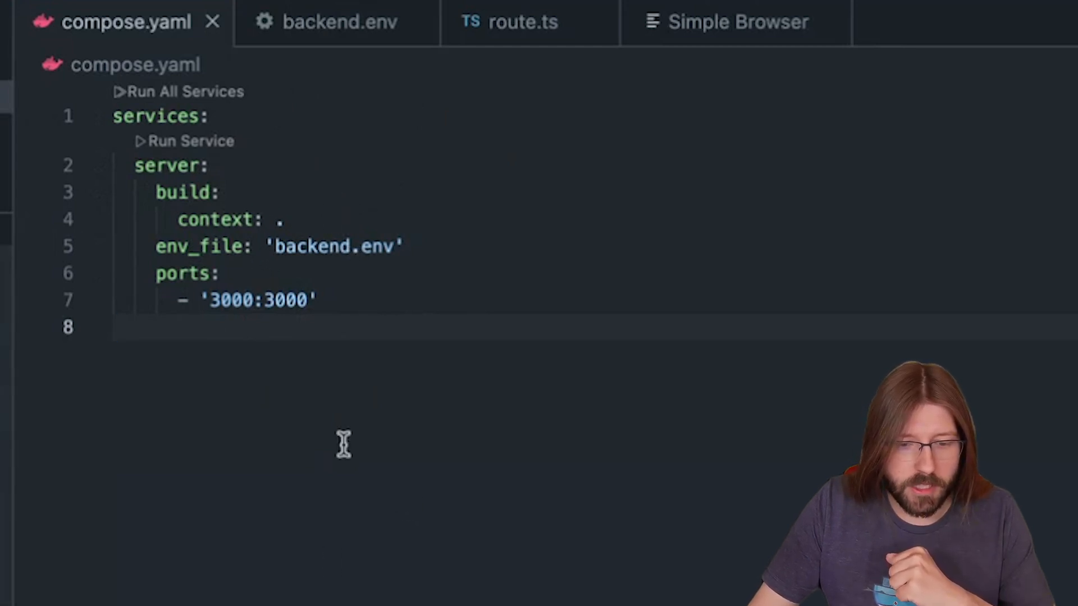
{"action": "mouse_move", "coordinate": [307, 246]}
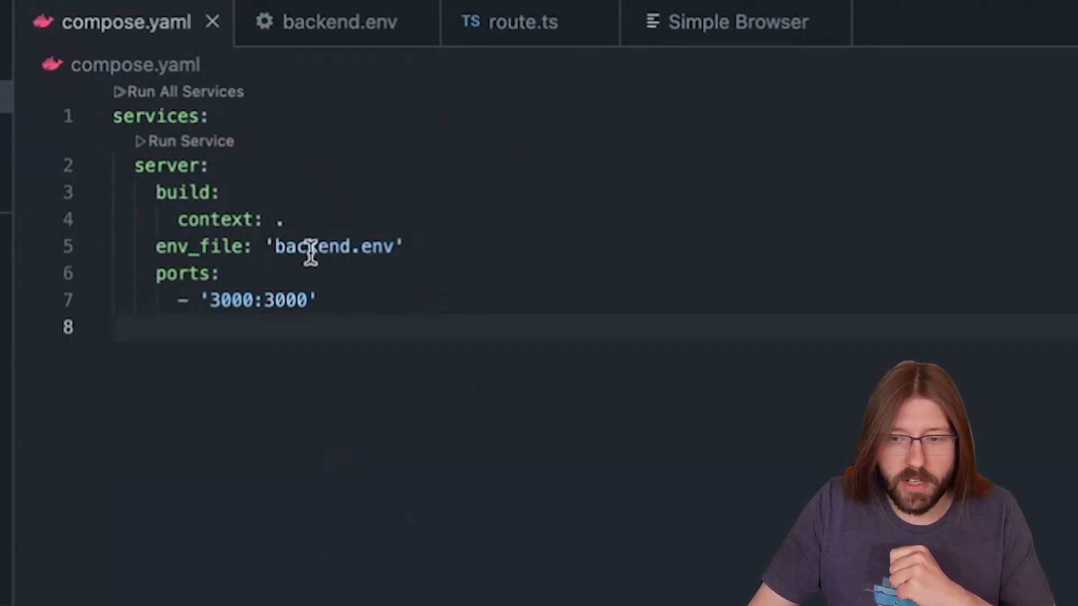
{"action": "mouse_move", "coordinate": [288, 221]}
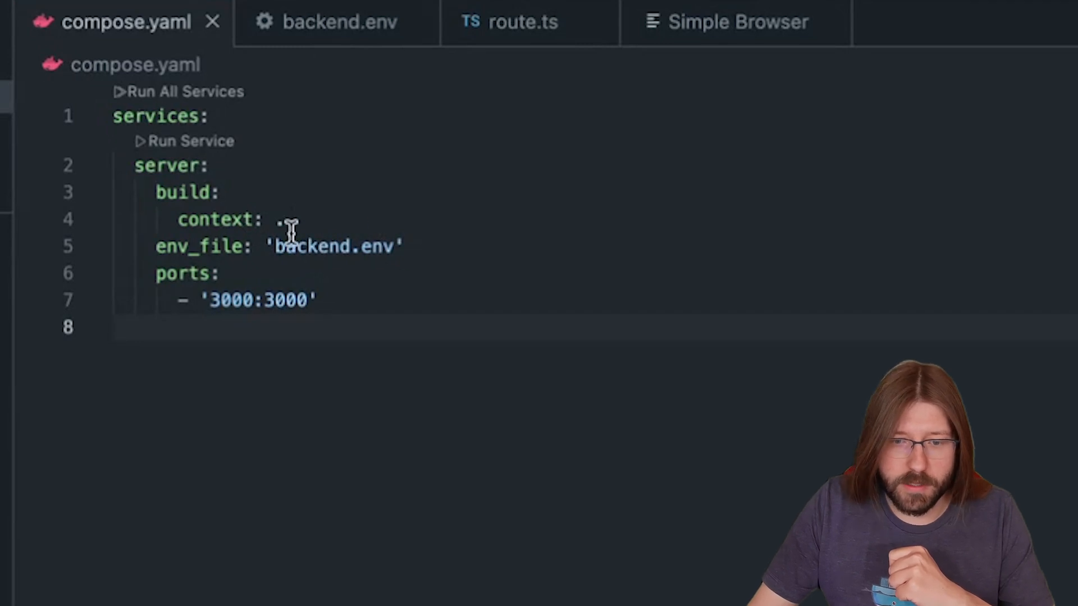
Show backend.env with the model-runner BASE_URL and the ai/qwen2.5 MODEL setting.
{"action": "left_click", "coordinate": [339, 21]}
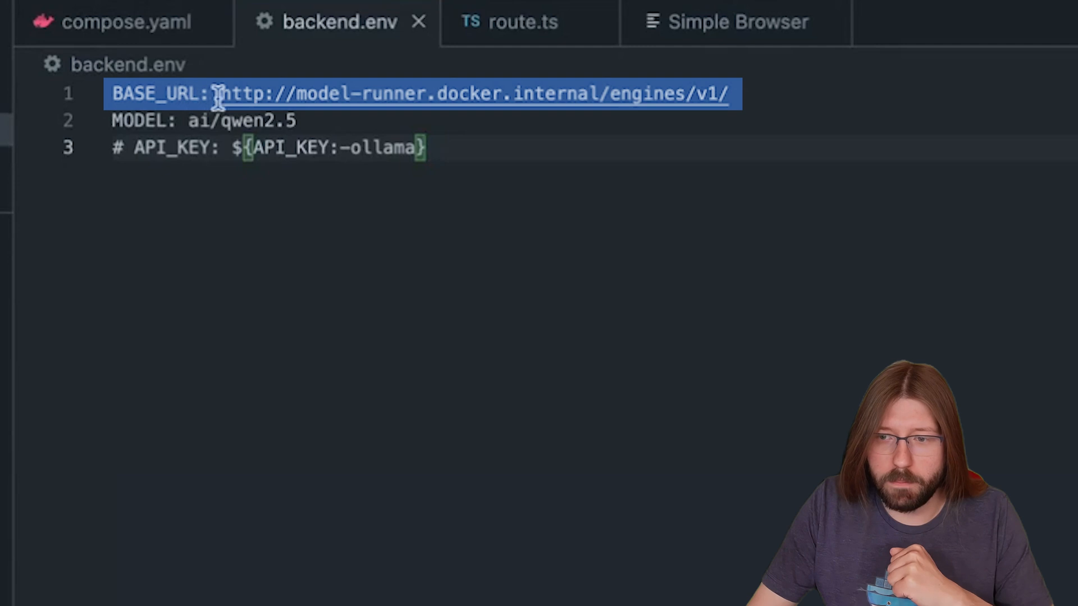
{"action": "mouse_move", "coordinate": [324, 120]}
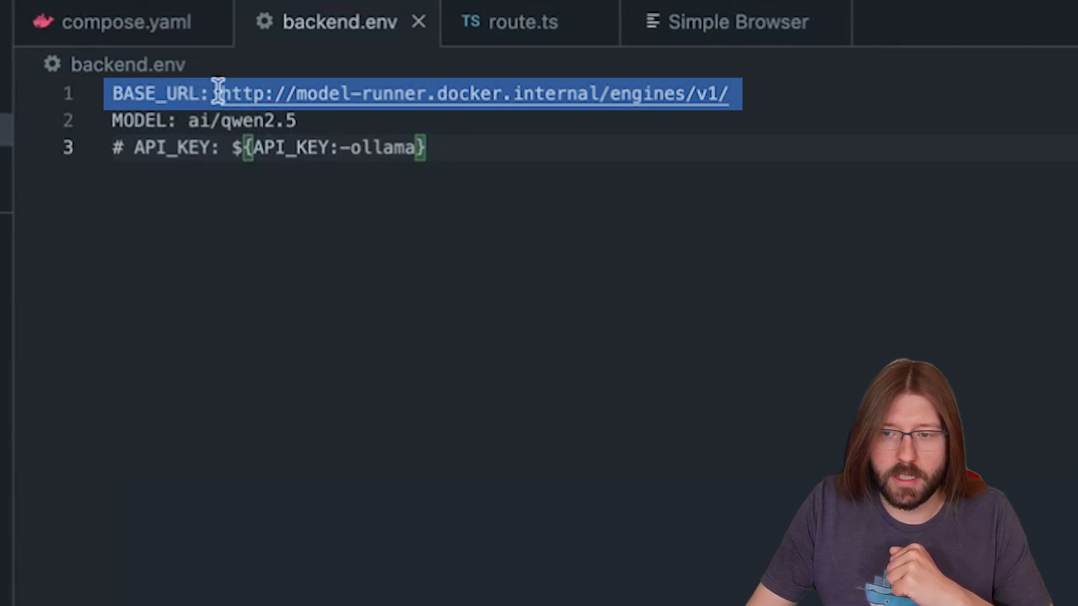
{"action": "mouse_move", "coordinate": [409, 95]}
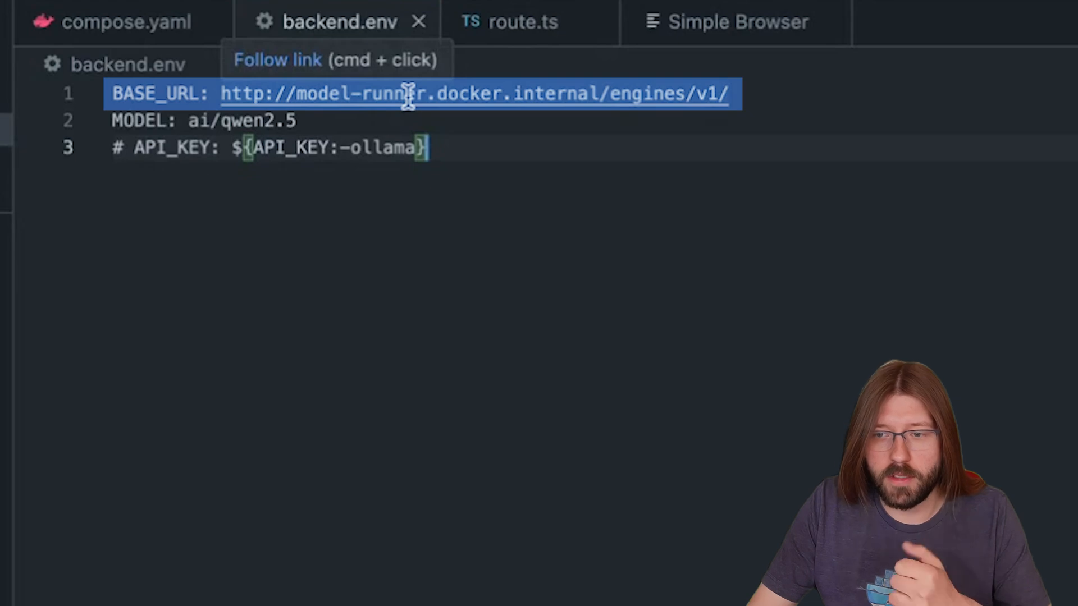
{"action": "mouse_move", "coordinate": [406, 113]}
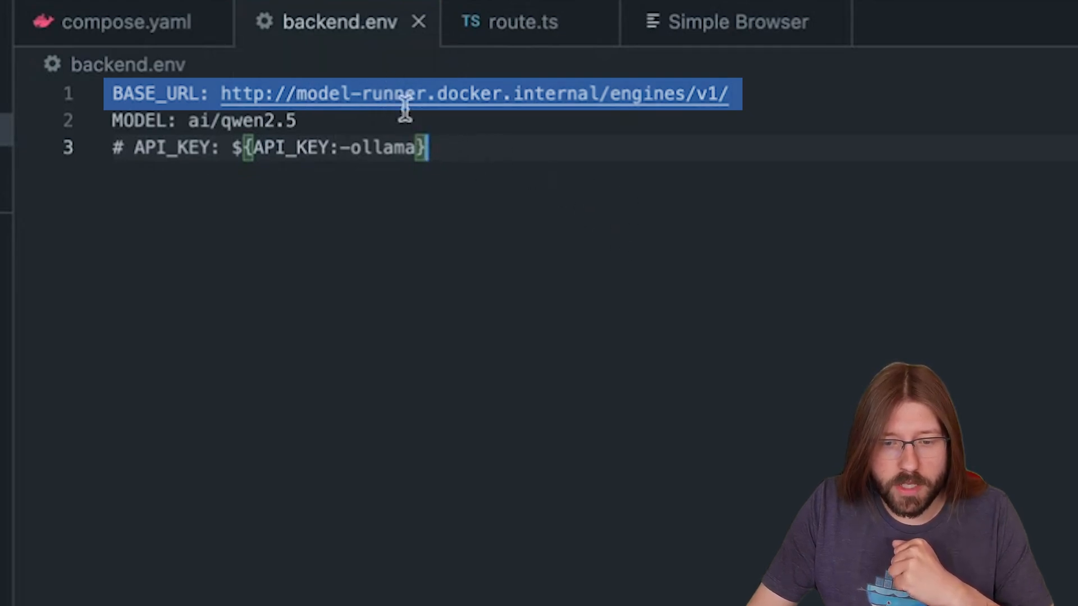
{"action": "mouse_move", "coordinate": [625, 94]}
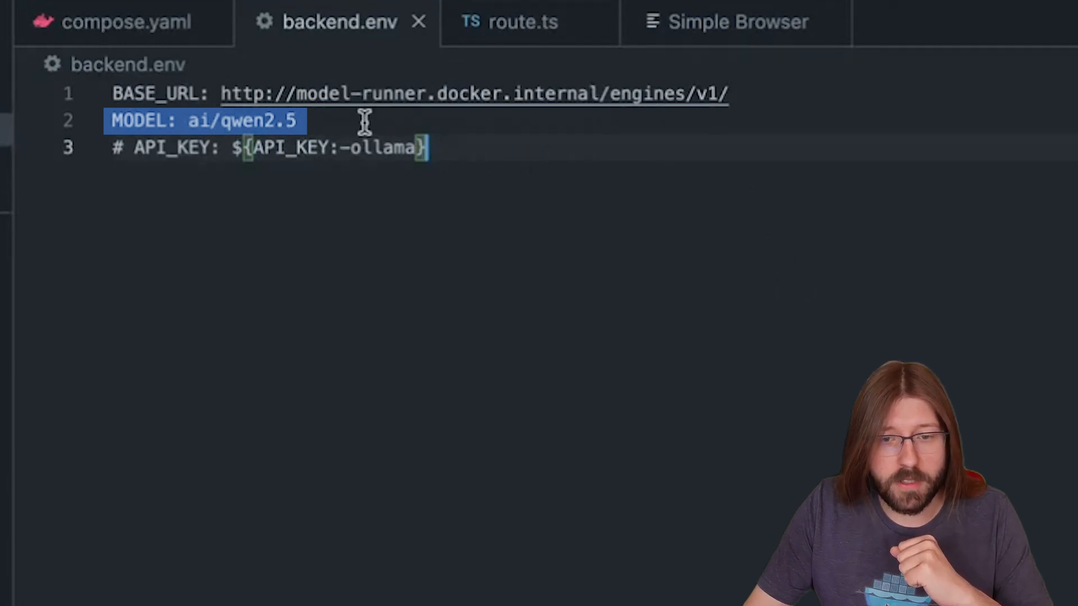
{"action": "mouse_move", "coordinate": [498, 174]}
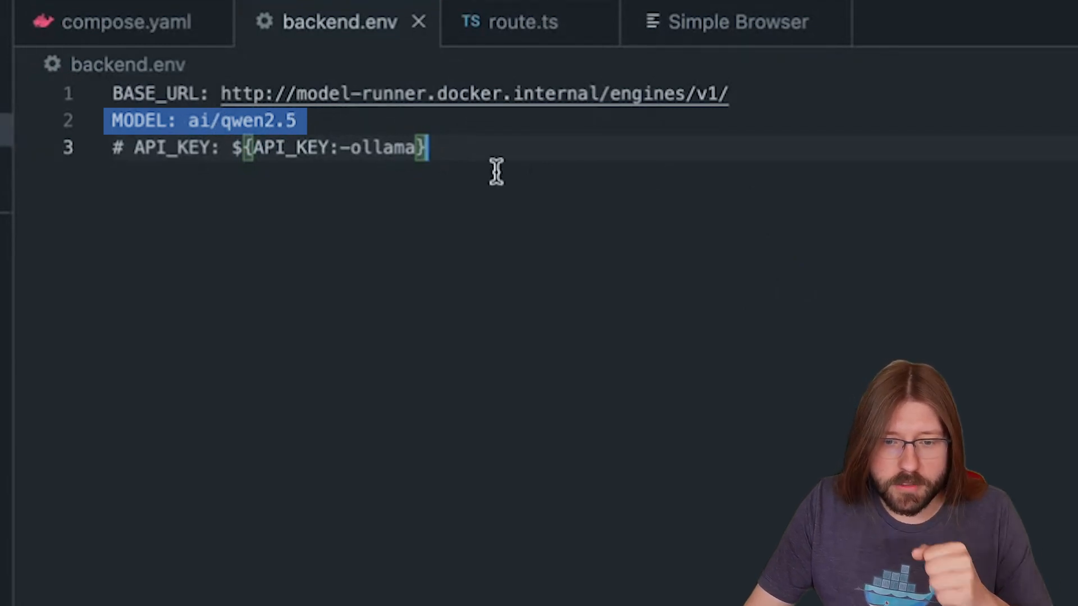
{"action": "left_click", "coordinate": [265, 120]}
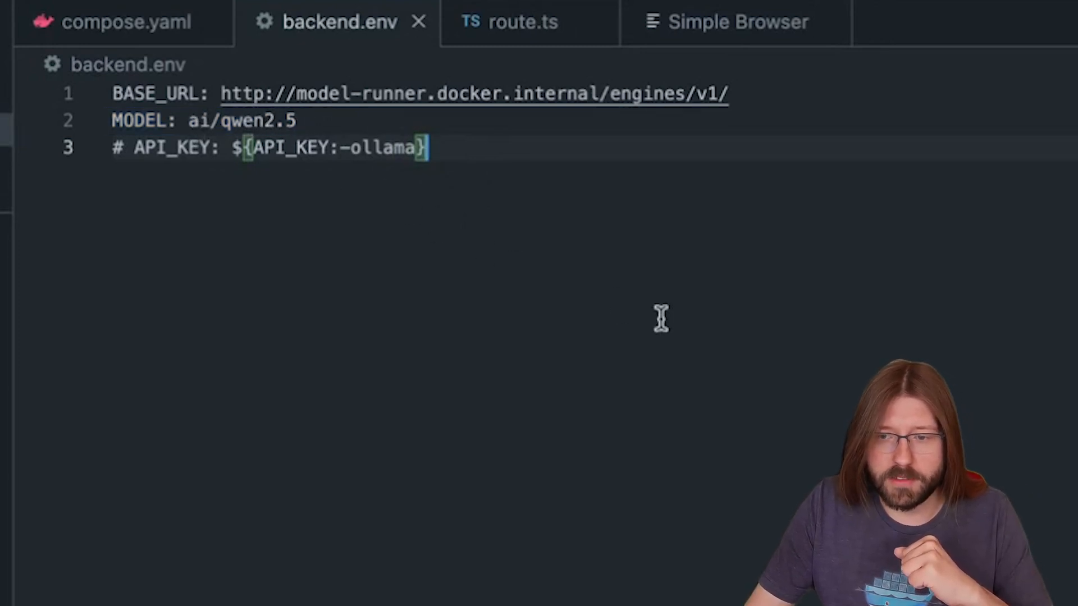
Show route.ts reading BASE_URL, API_KEY and MODEL, with the Terminal panel beneath it.
{"action": "left_click", "coordinate": [524, 21]}
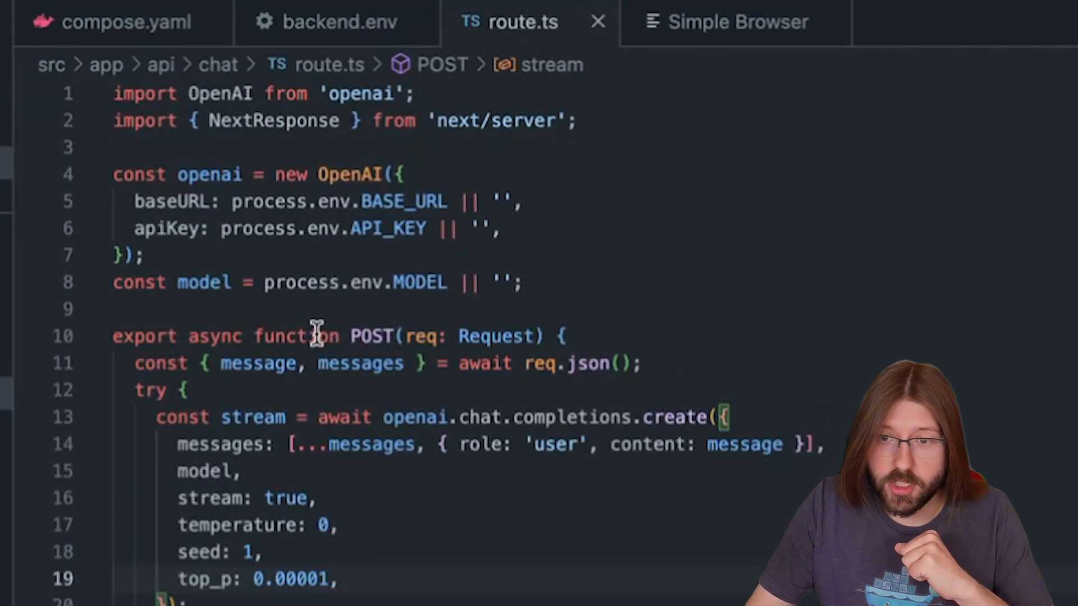
{"action": "mouse_move", "coordinate": [405, 261]}
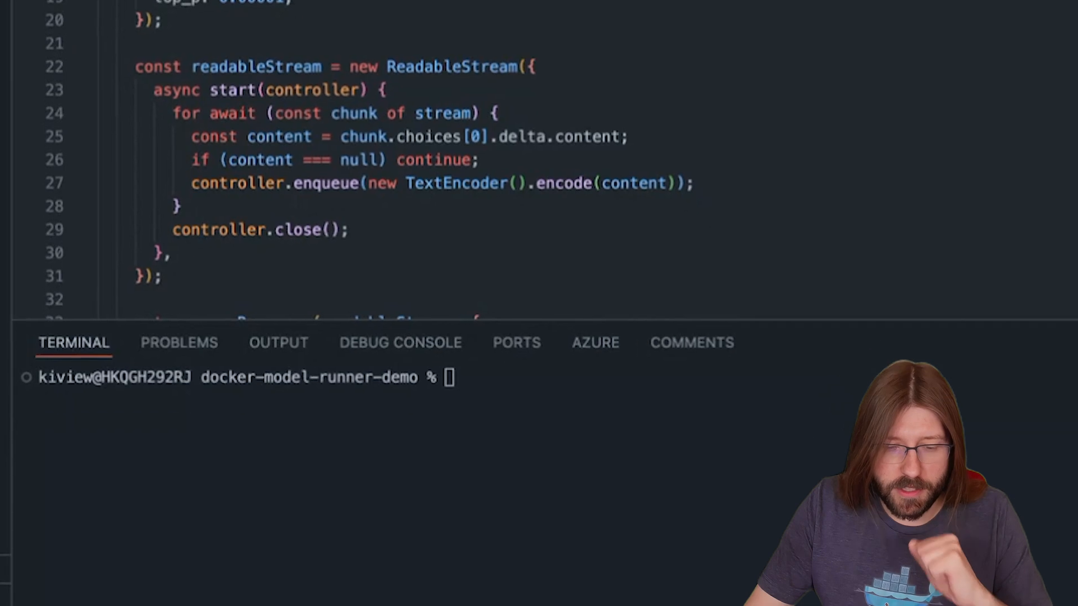
{"action": "type", "text": "dock"}
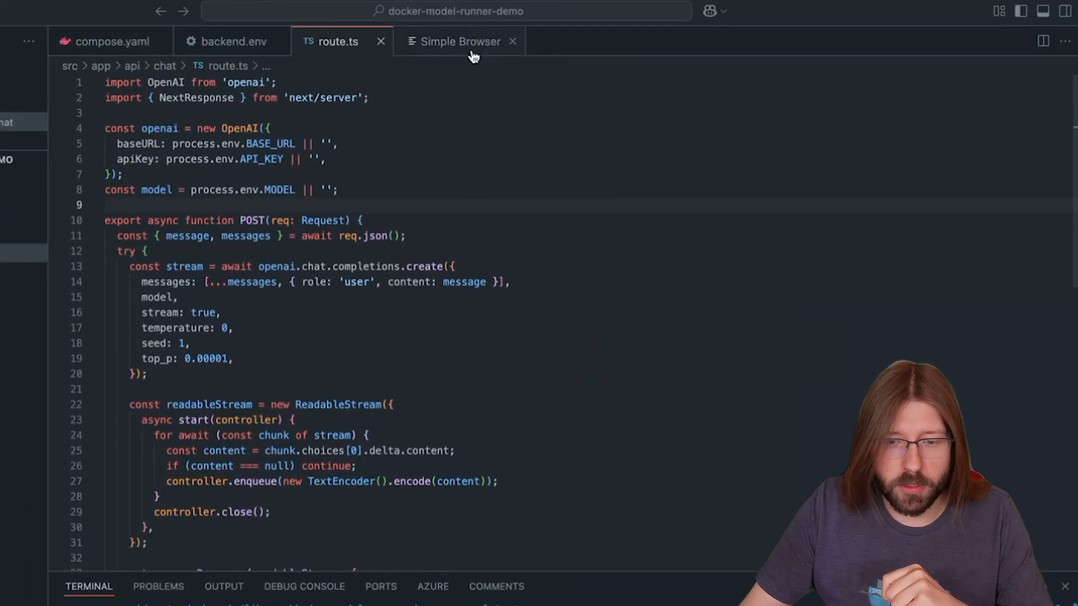
Ask the local chatbot 'What are you?' in Simple Browser and get Qwen's self-introduction.
{"action": "left_click", "coordinate": [460, 41]}
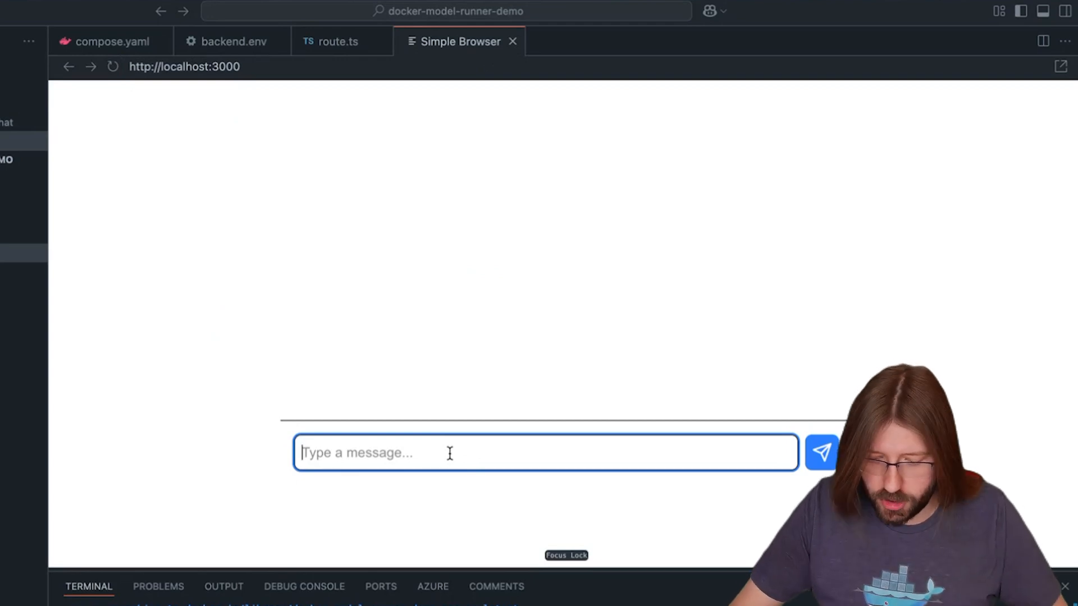
{"action": "type", "text": "What are"}
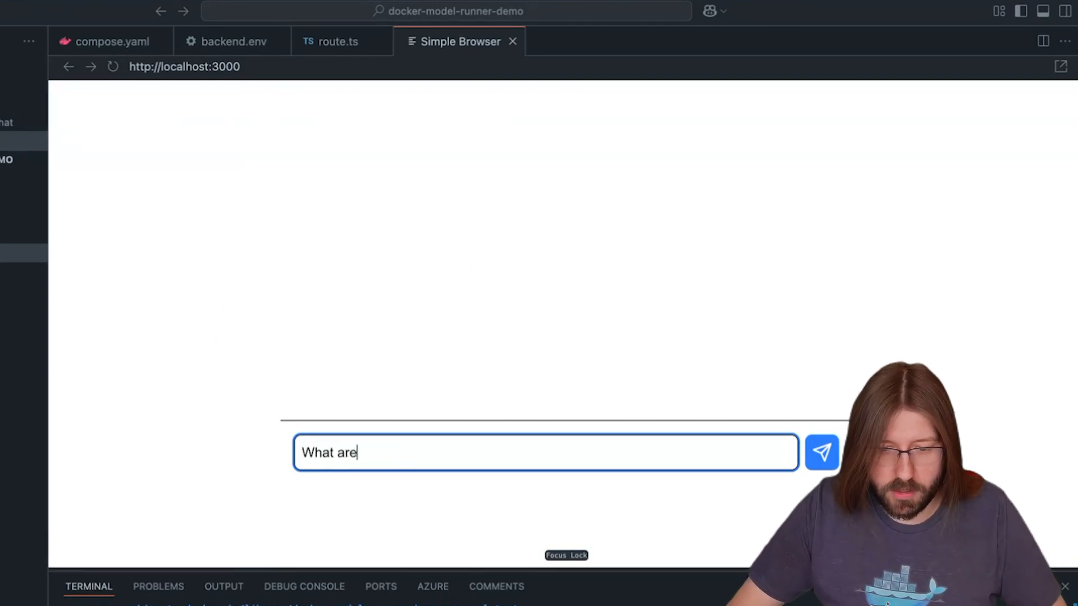
{"action": "left_click", "coordinate": [822, 453]}
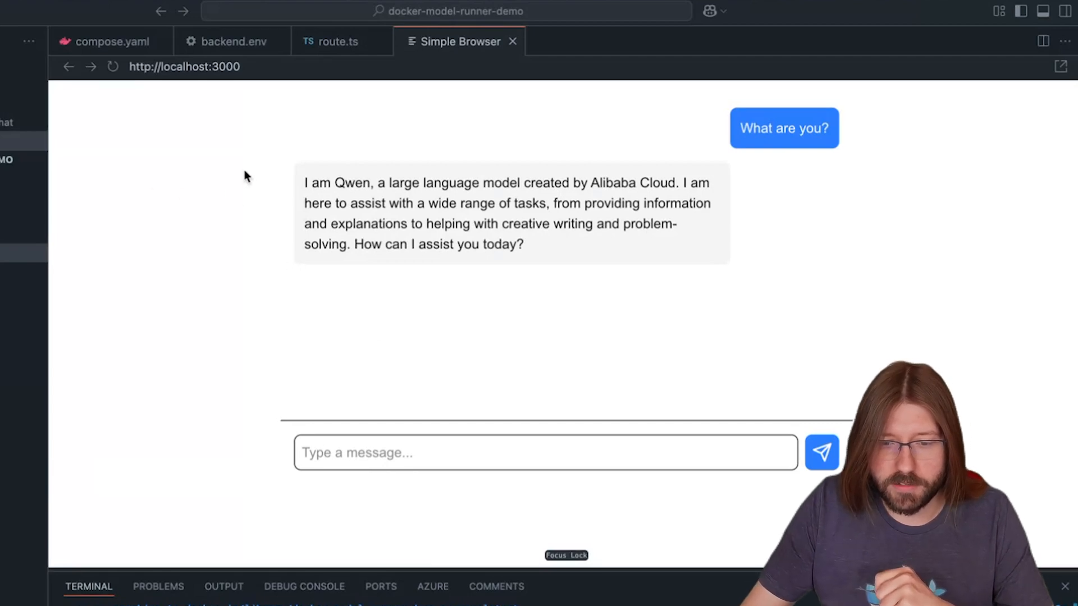
{"action": "mouse_move", "coordinate": [479, 176]}
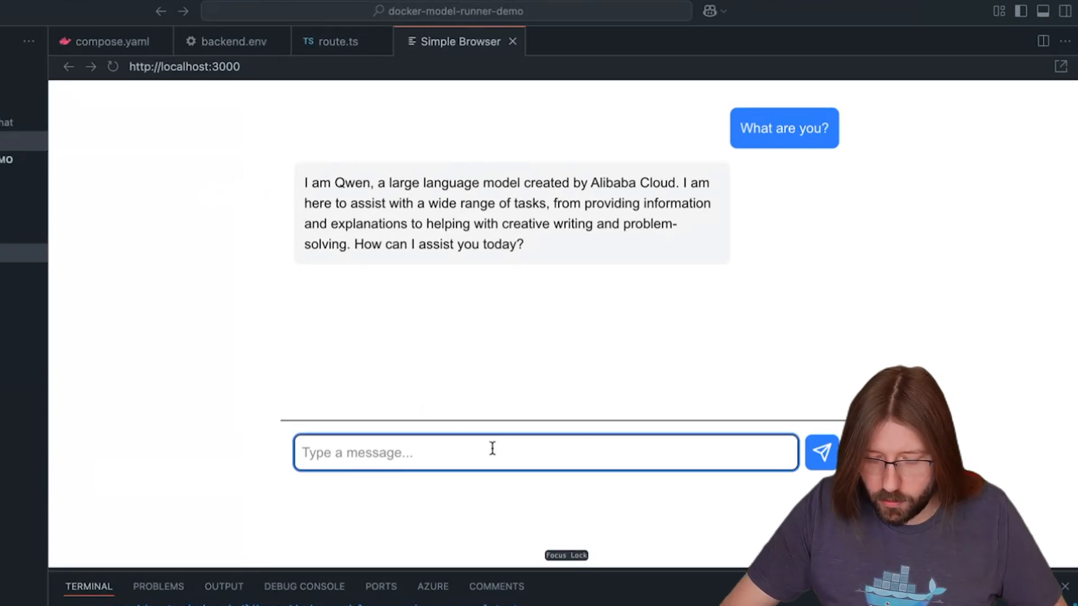
Send the follow-up 'How are you?' to the chatbot and get its reply.
{"action": "type", "text": "Who"}
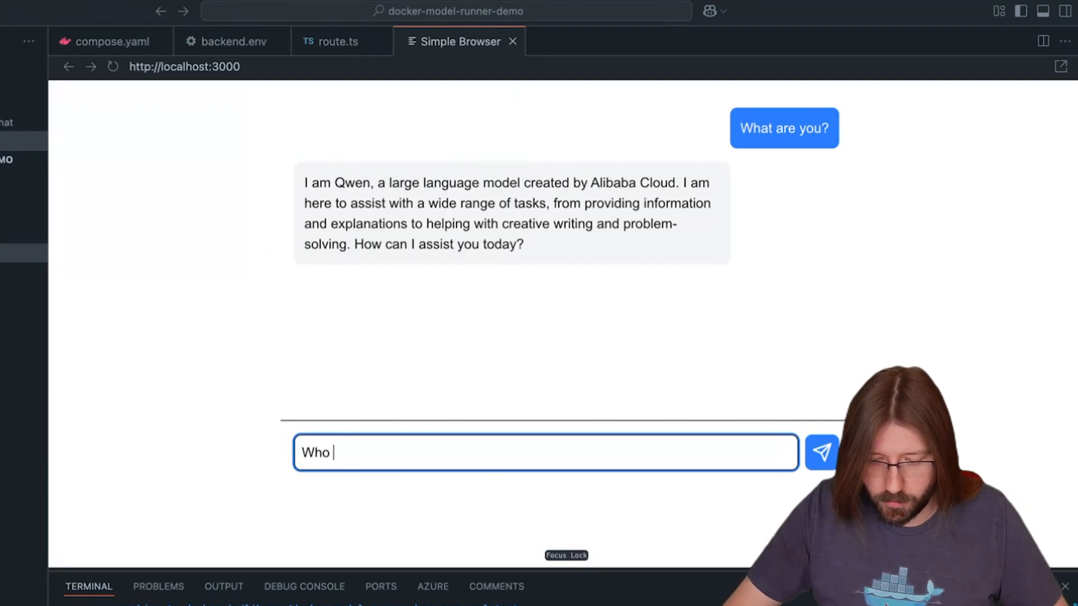
{"action": "type", "text": "How are yo"}
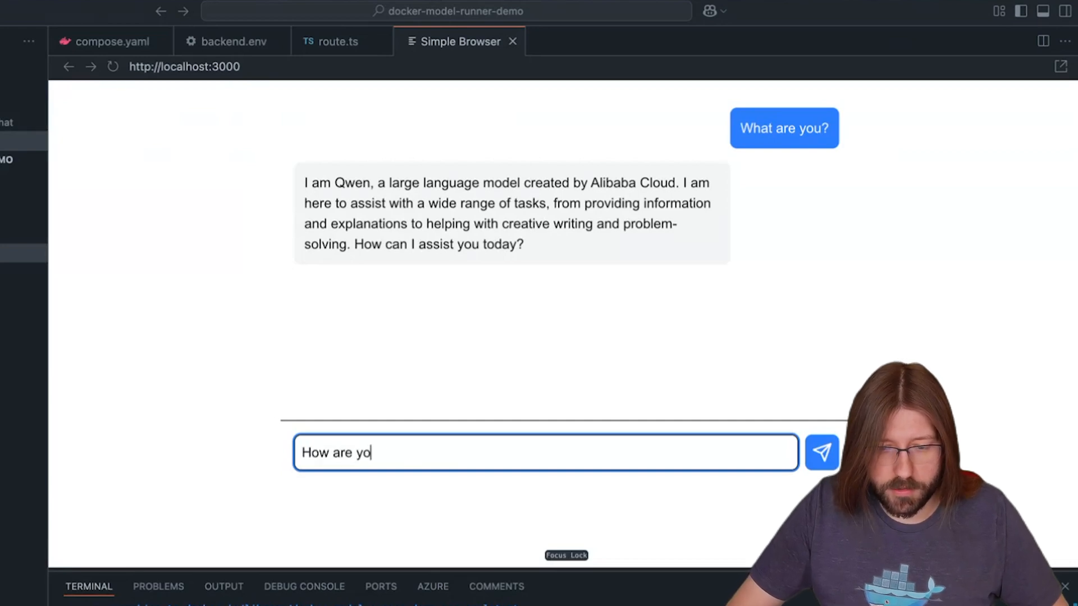
{"action": "left_click", "coordinate": [821, 452]}
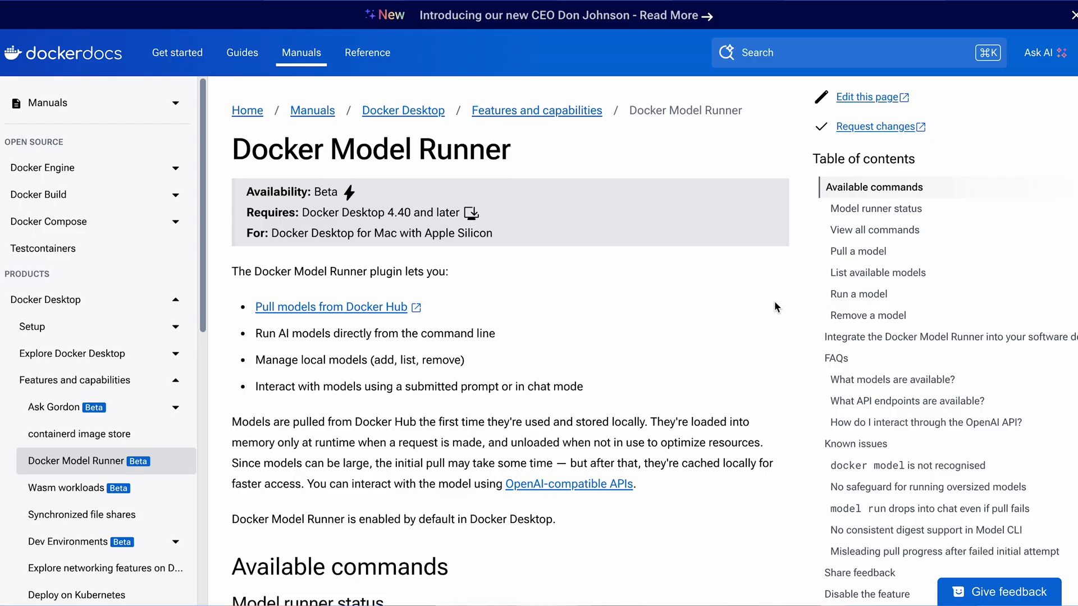
Scroll the Docker Model Runner docs down to the status and available commands sections.
{"action": "scroll", "scroll_direction": "down", "scroll_amount": 3}
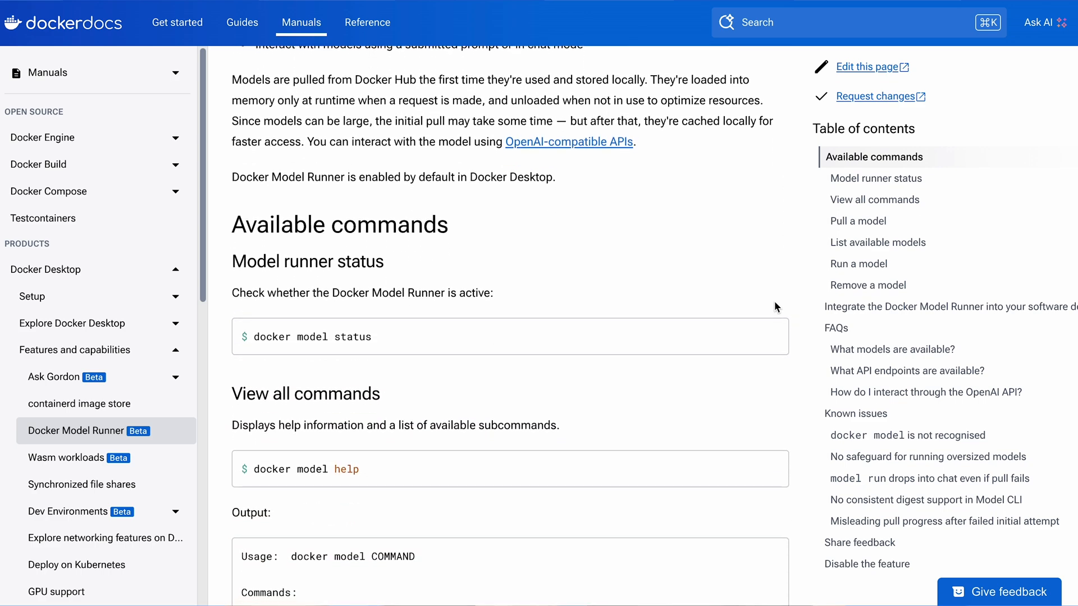
{"action": "scroll", "scroll_direction": "down", "scroll_amount": 3}
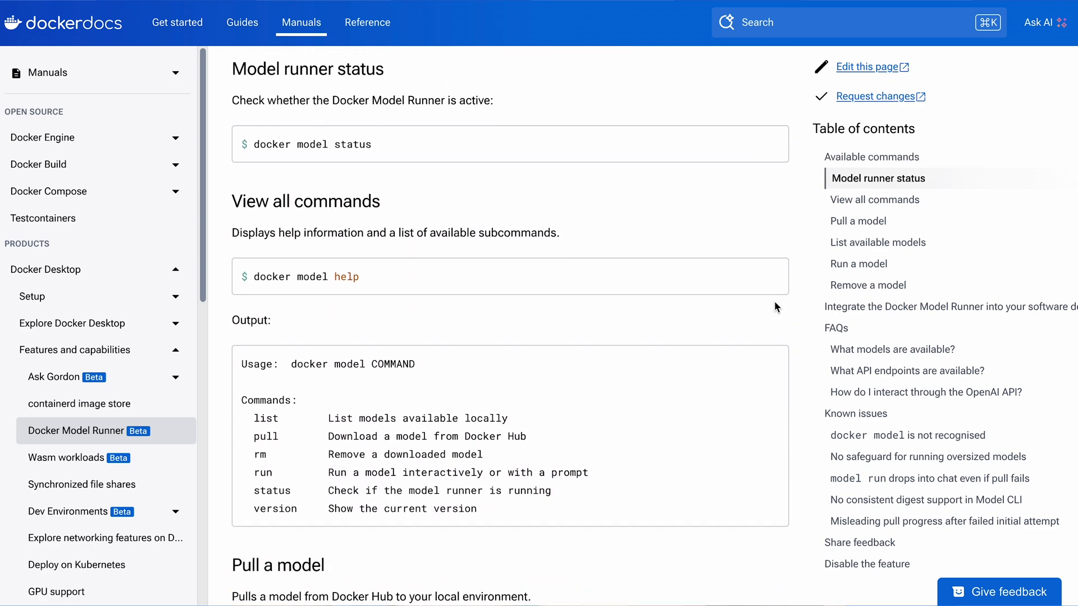